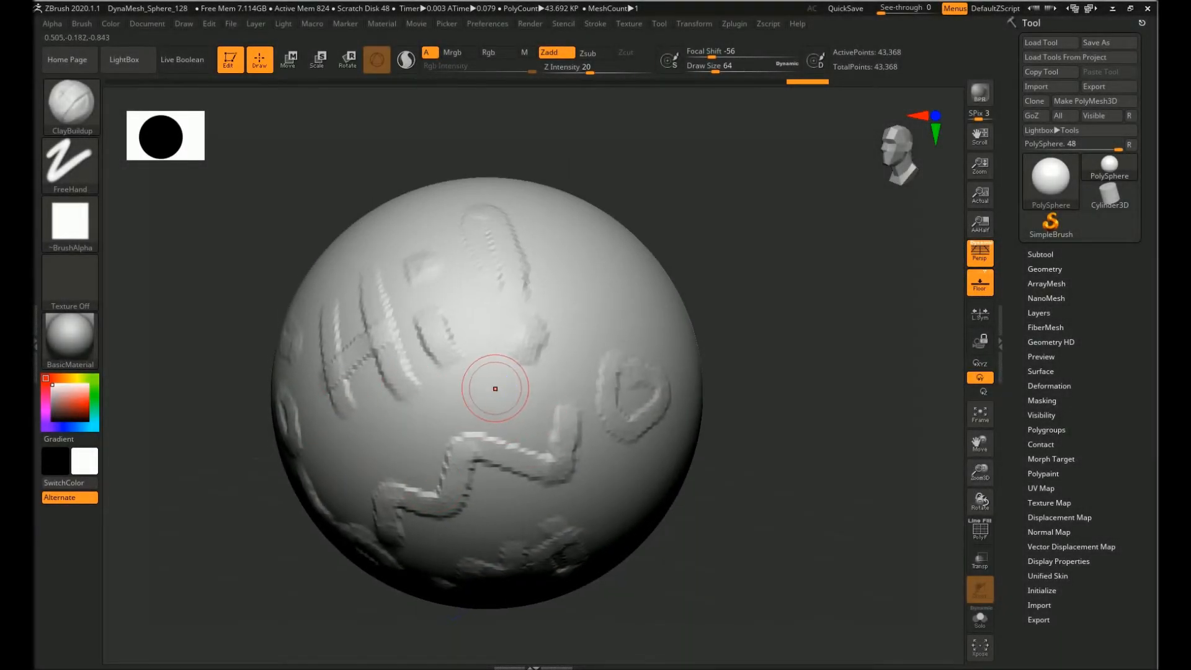
# Turn the sphere toward the Hi lettering and thicken the letters with ClayBuildup strokes
pyautogui.moveTo(494, 390); pyautogui.dragTo(364, 387)
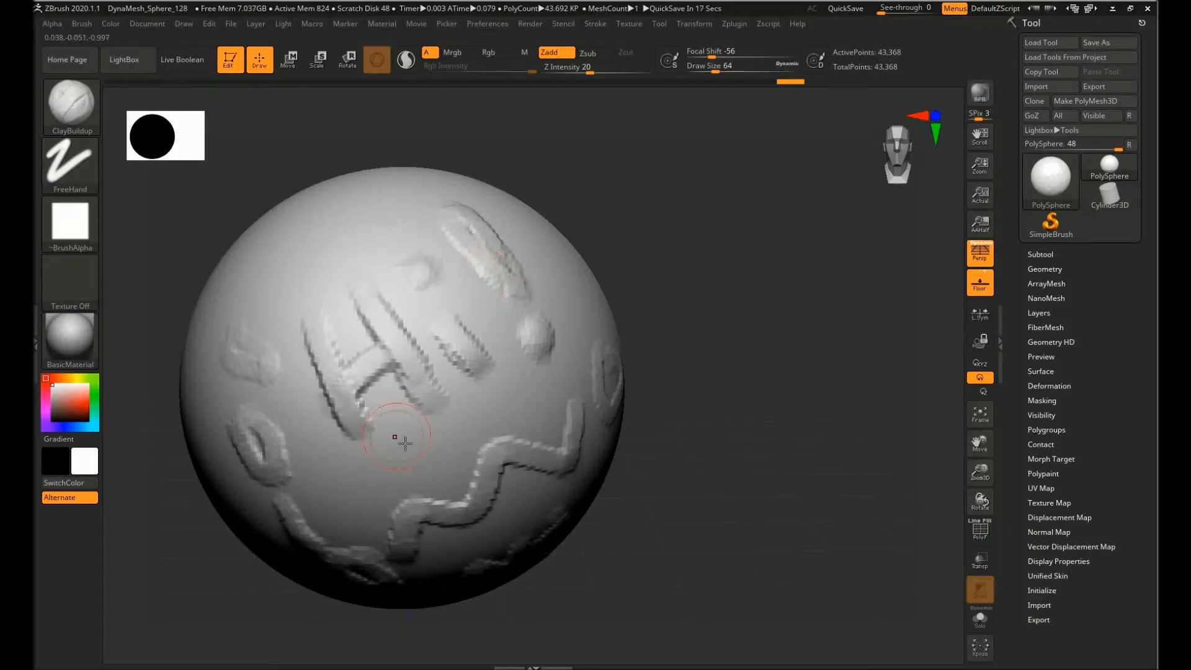
pyautogui.moveTo(395, 436); pyautogui.dragTo(351, 416)
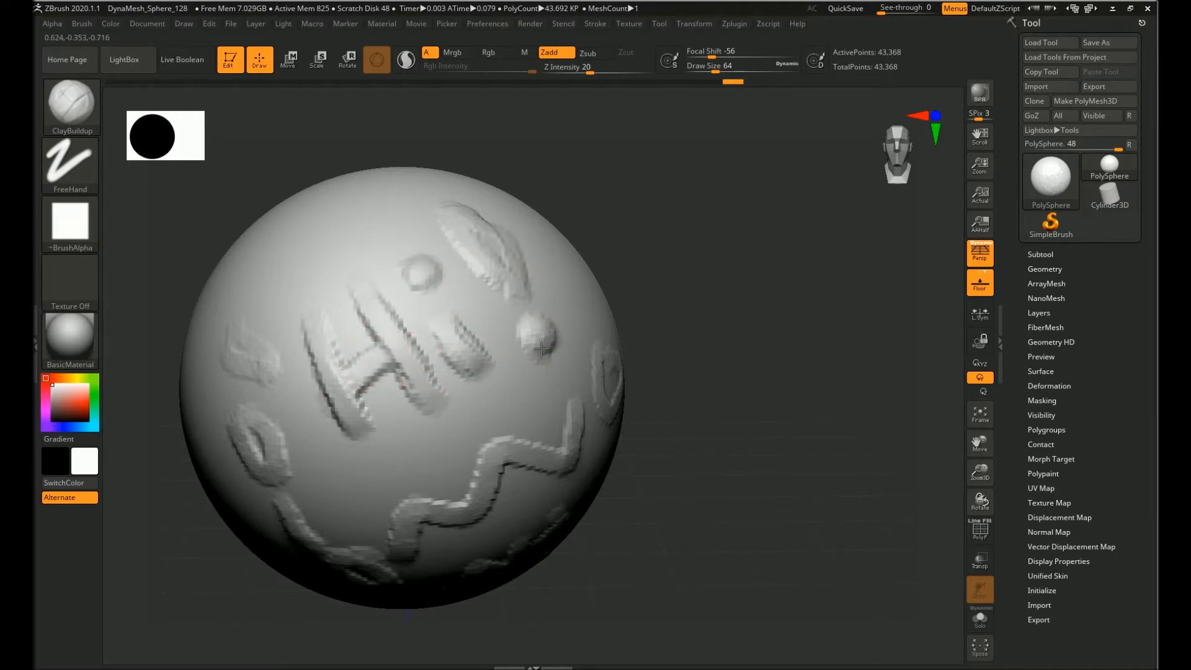
pyautogui.moveTo(539, 349); pyautogui.dragTo(439, 418)
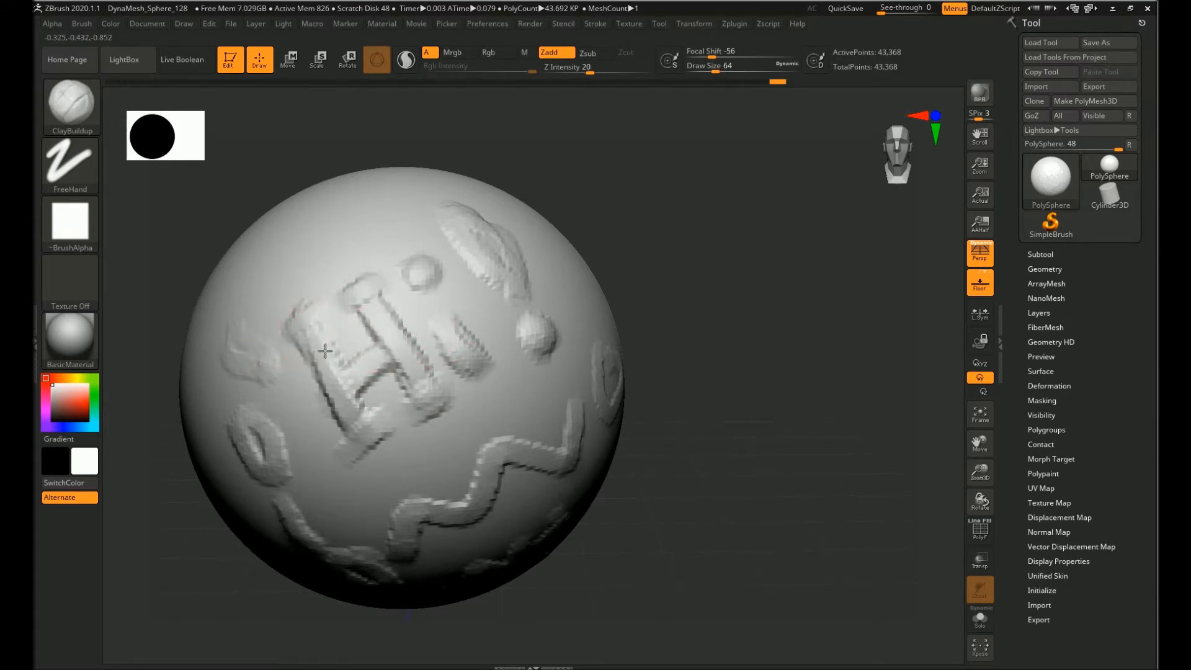
pyautogui.moveTo(327, 349); pyautogui.dragTo(334, 379)
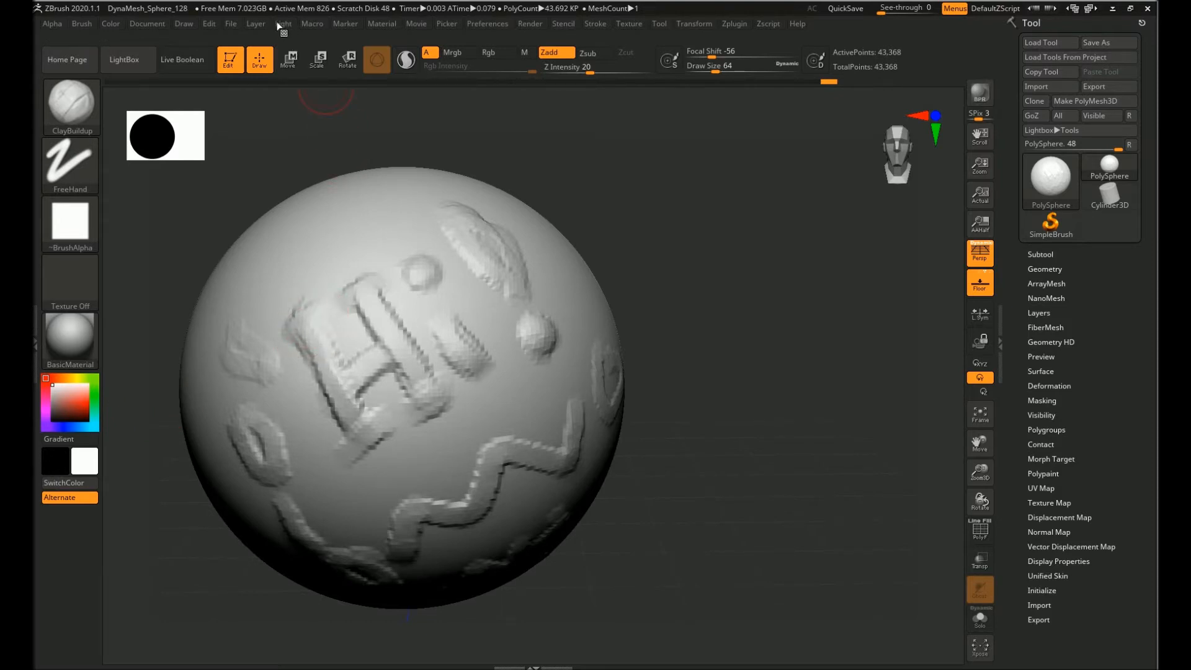
# Dim the main light Intensity to about 0.19 and expand the Environment Maps settings
pyautogui.click(283, 24)
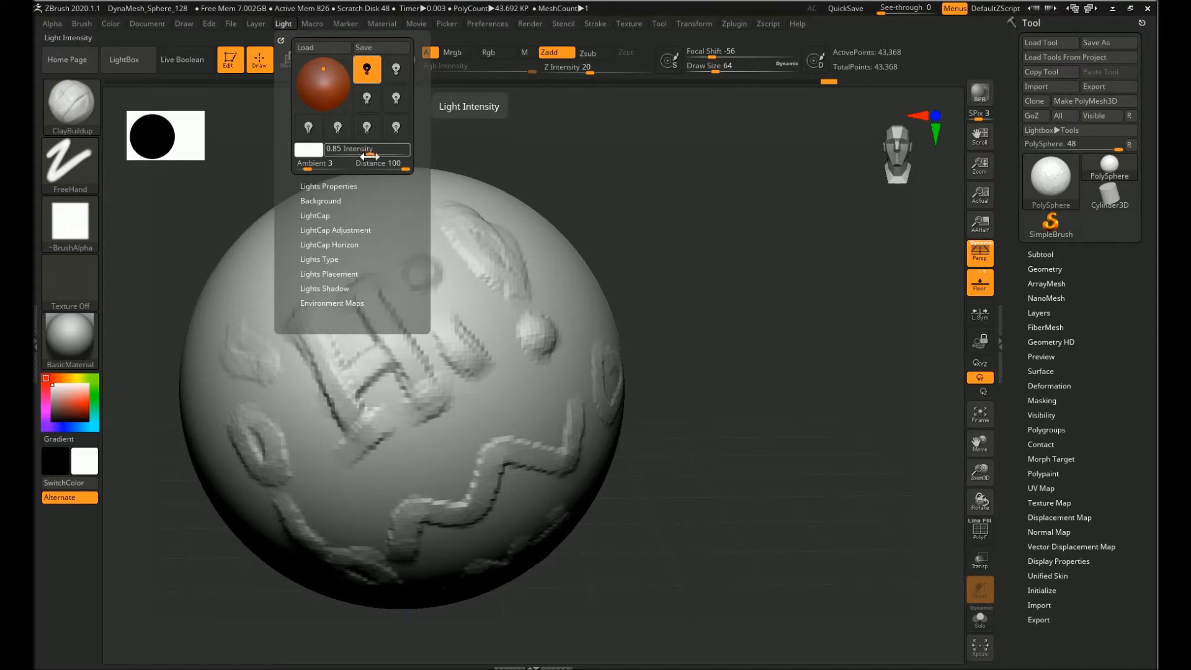
pyautogui.moveTo(369, 149); pyautogui.dragTo(368, 149)
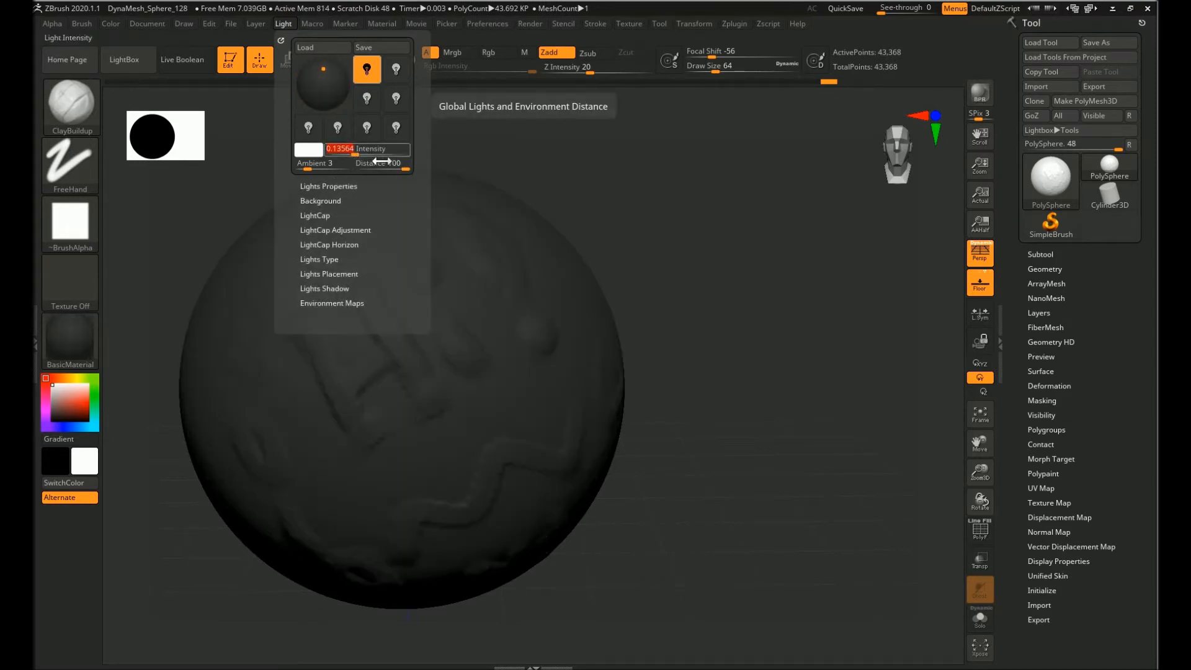
pyautogui.moveTo(342, 148); pyautogui.dragTo(379, 148)
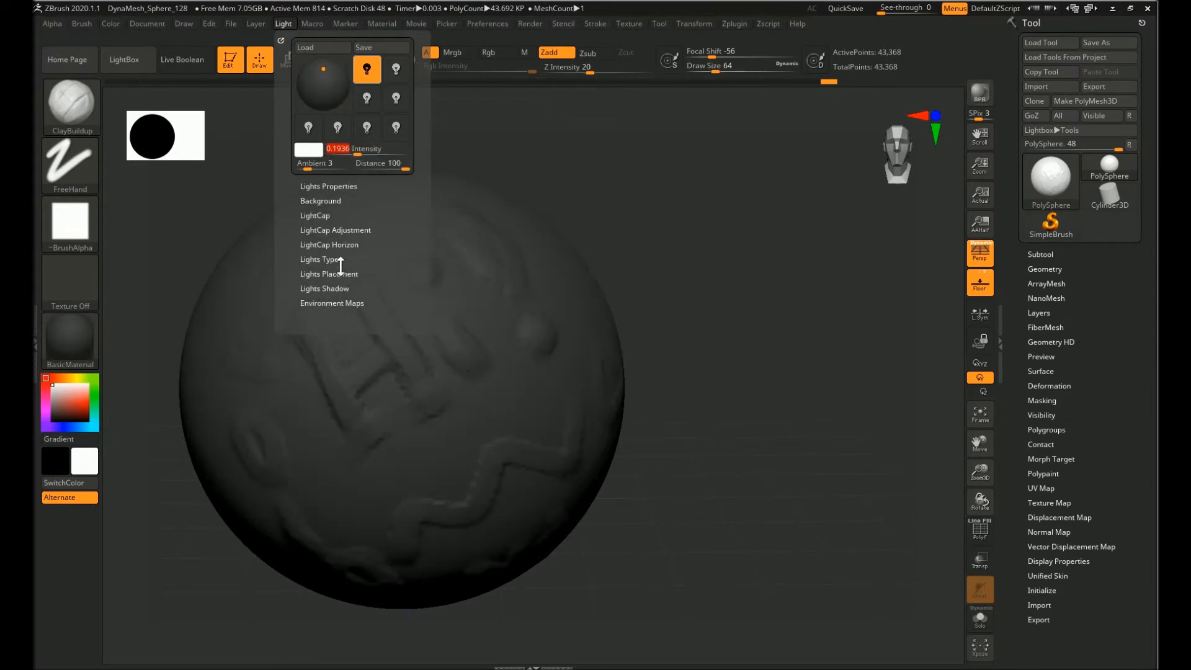
pyautogui.click(331, 303)
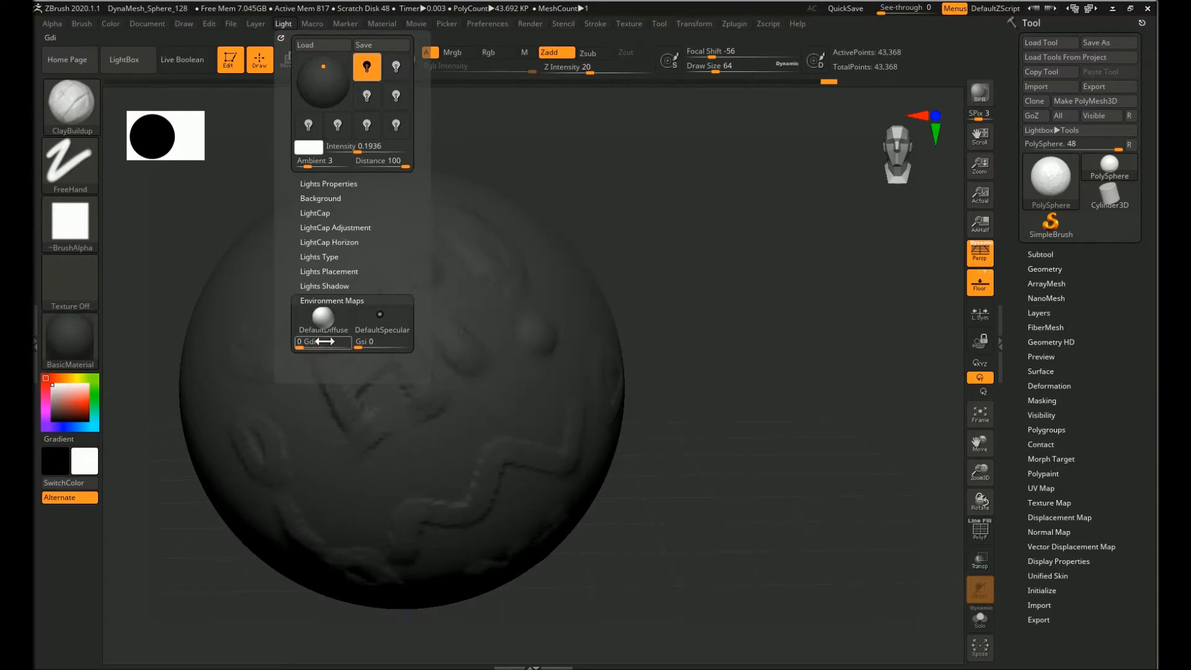
# Set environment diffuse Gdi to about 0.55 and import the grey sphere image as diffuse map
pyautogui.moveTo(304, 342); pyautogui.dragTo(327, 342)
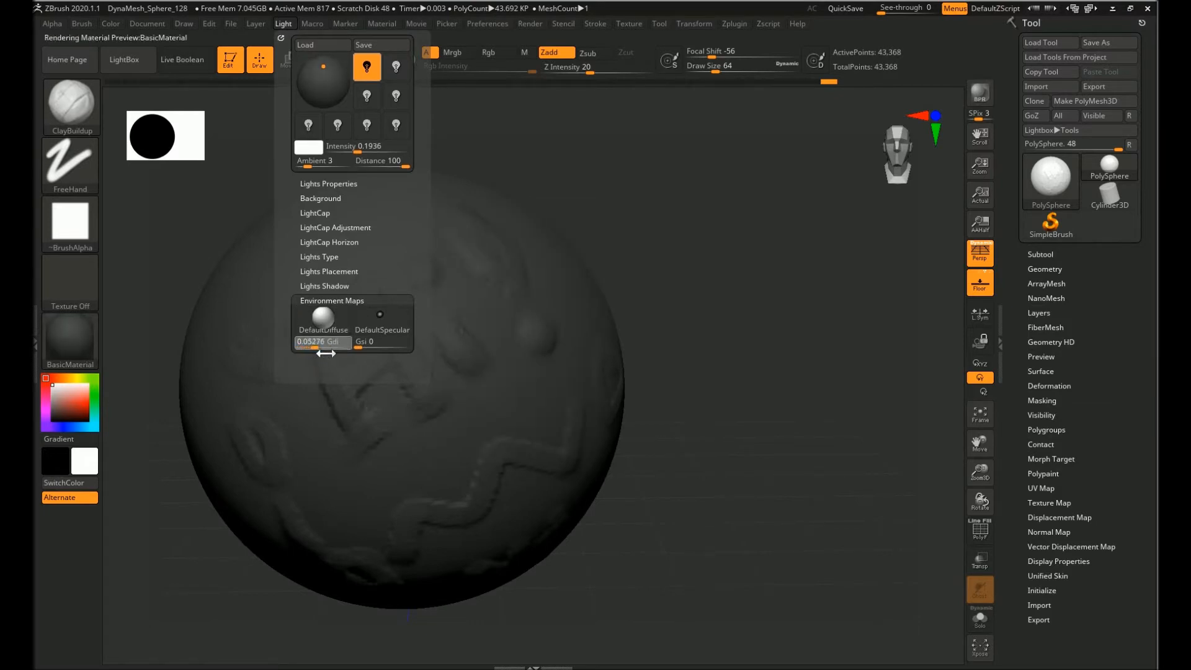
pyautogui.moveTo(308, 342); pyautogui.dragTo(334, 342)
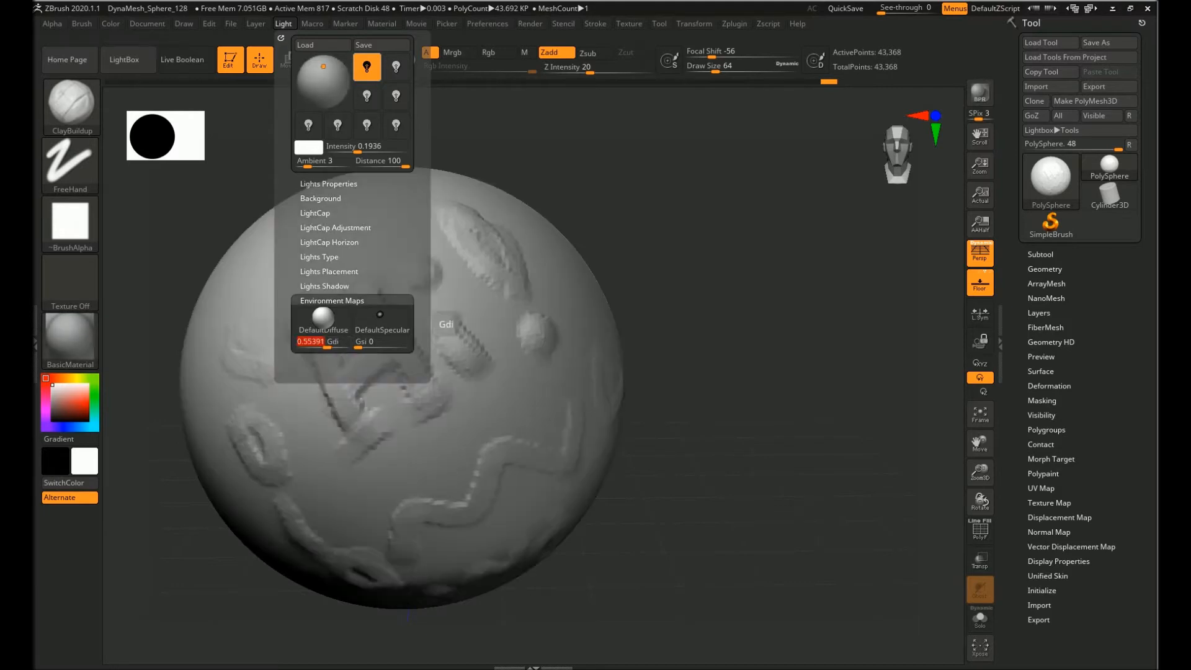
pyautogui.click(323, 321)
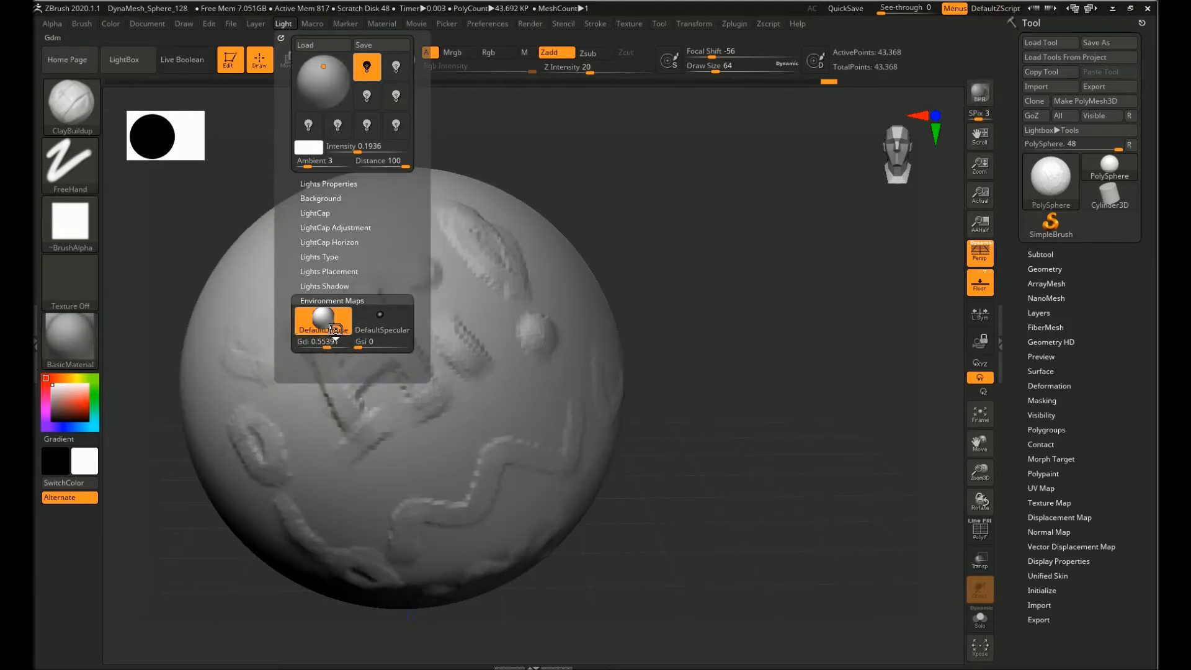
pyautogui.click(322, 320)
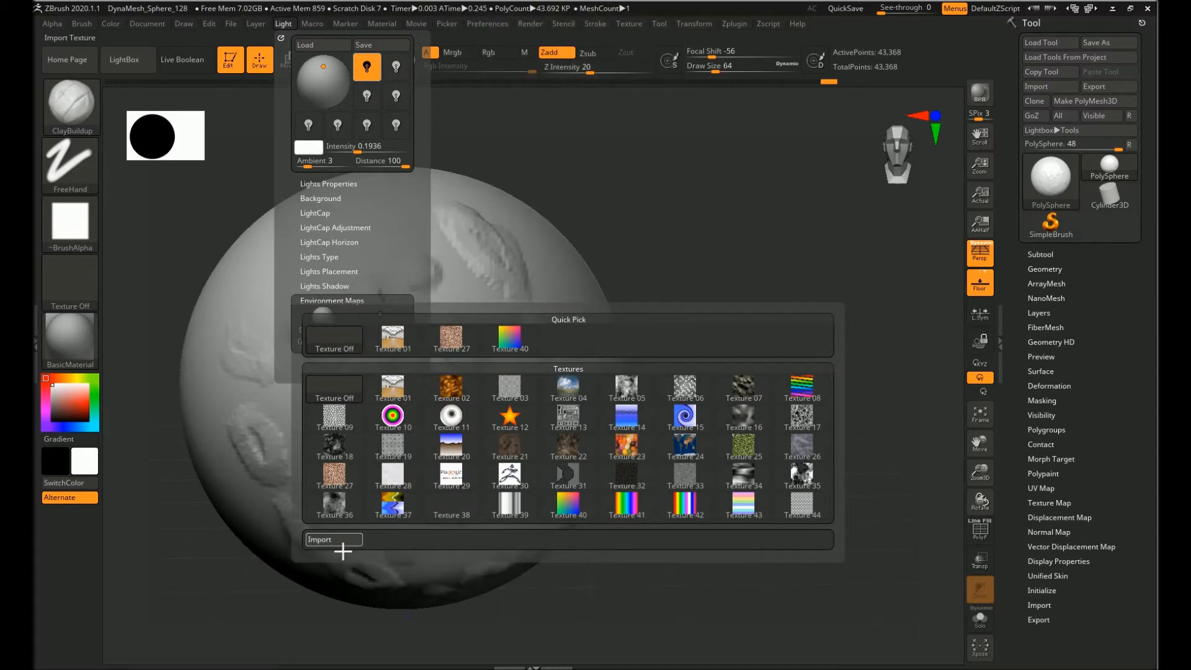
pyautogui.click(332, 542)
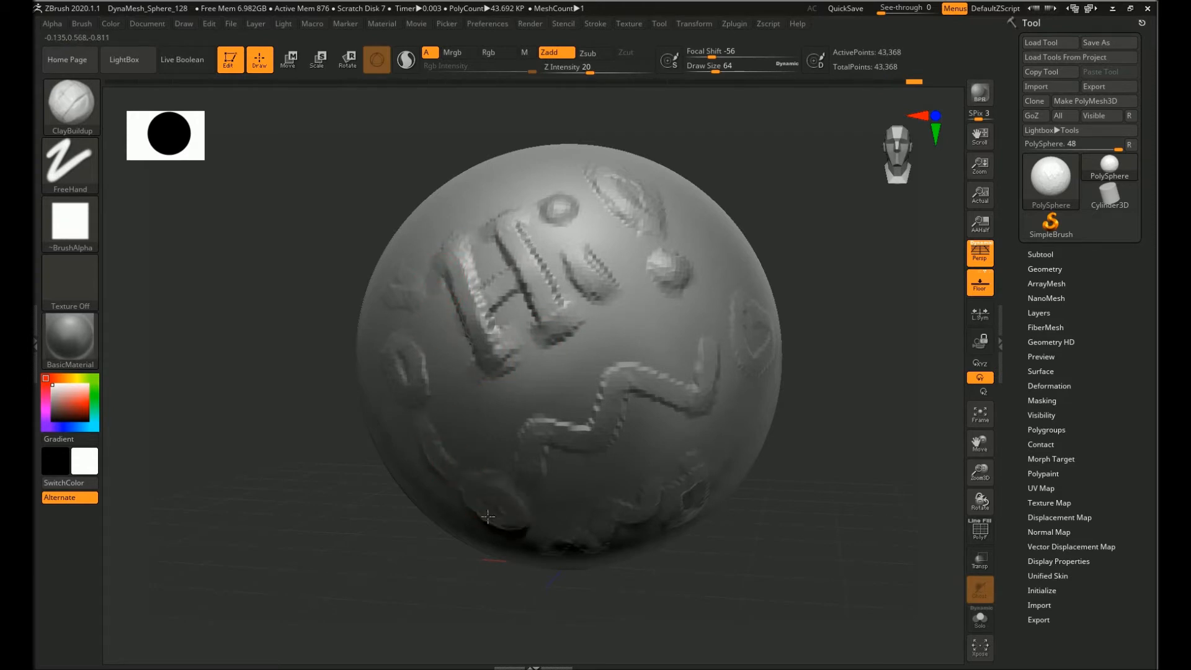
# Carve DamStandard grooves into the lower and upper surface of the sphere
pyautogui.moveTo(487, 517); pyautogui.dragTo(543, 532)
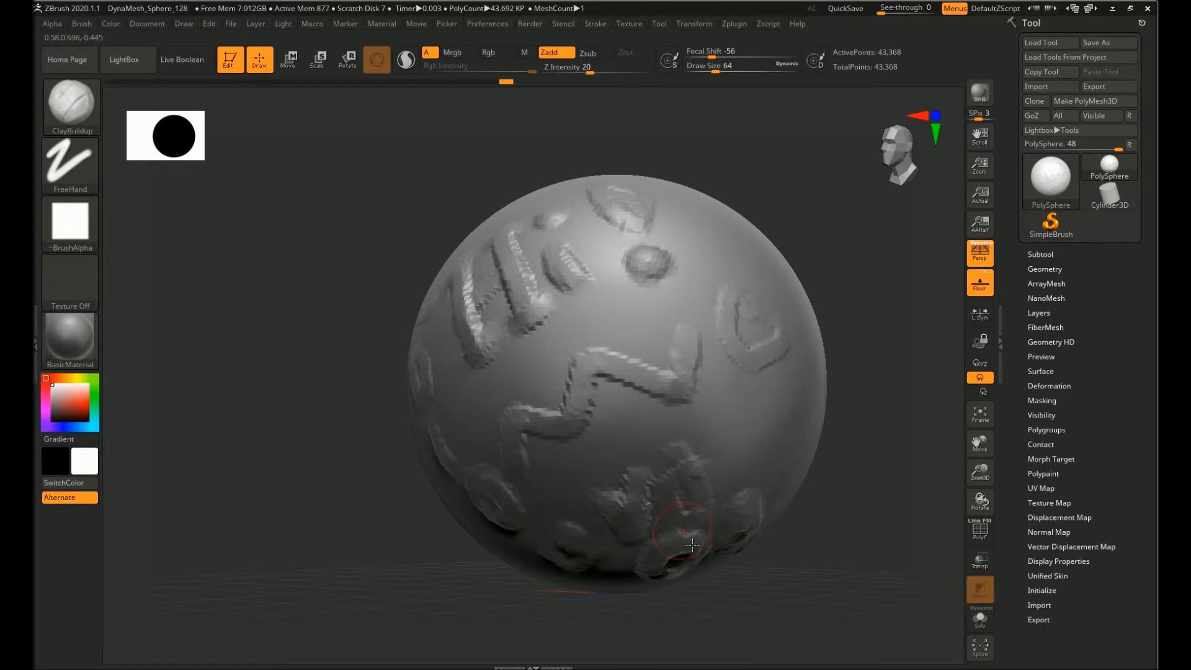
pyautogui.moveTo(689, 545); pyautogui.dragTo(654, 570)
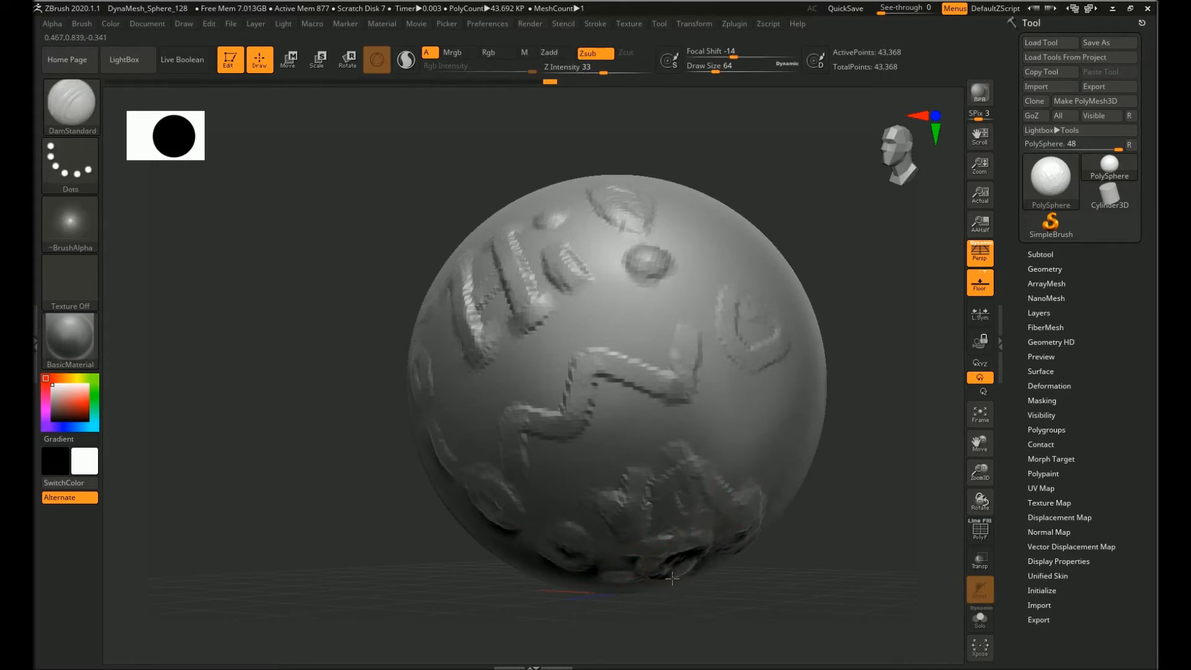
pyautogui.moveTo(672, 579); pyautogui.dragTo(775, 472)
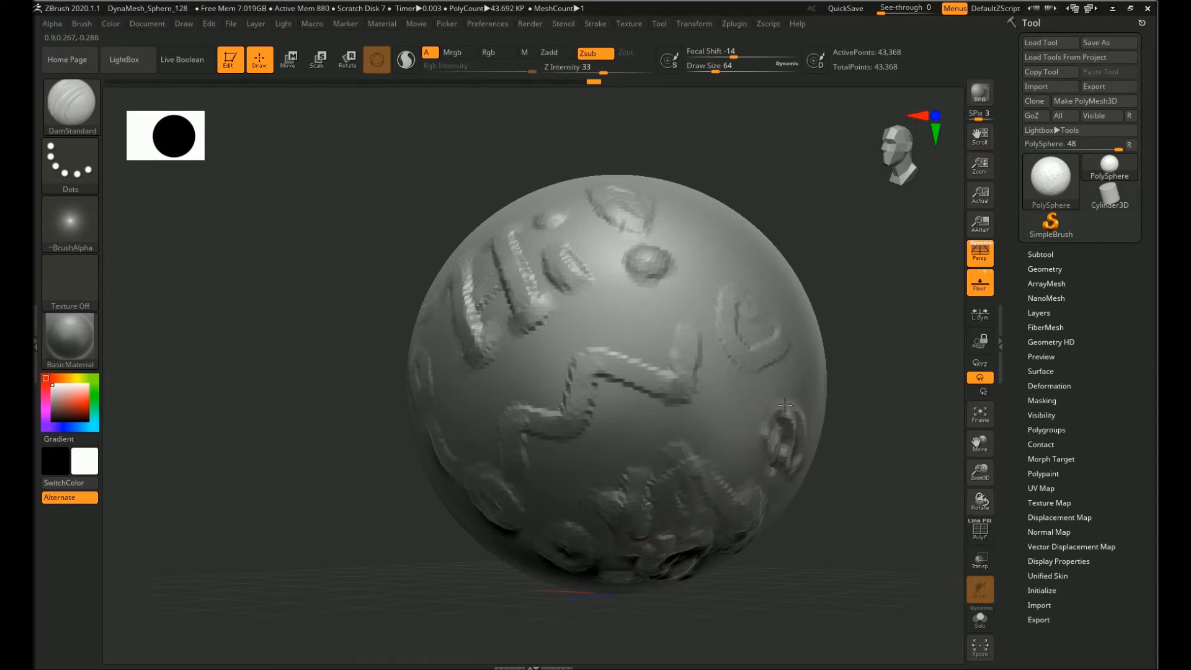
pyautogui.click(775, 432)
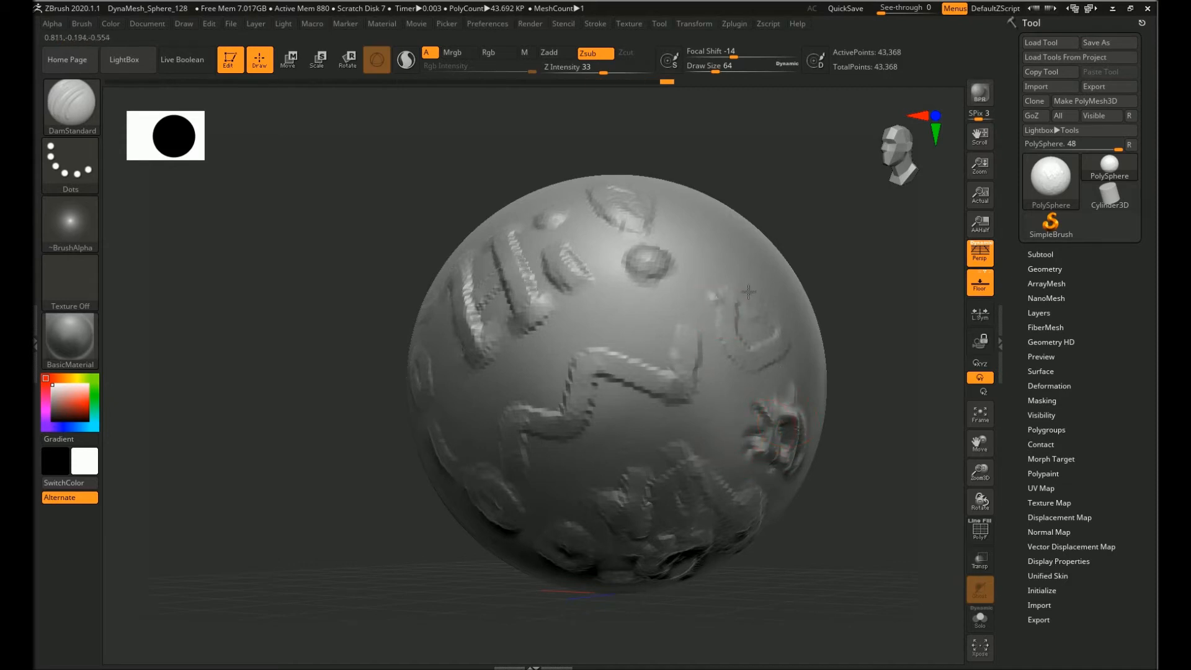
pyautogui.moveTo(748, 292); pyautogui.dragTo(655, 370)
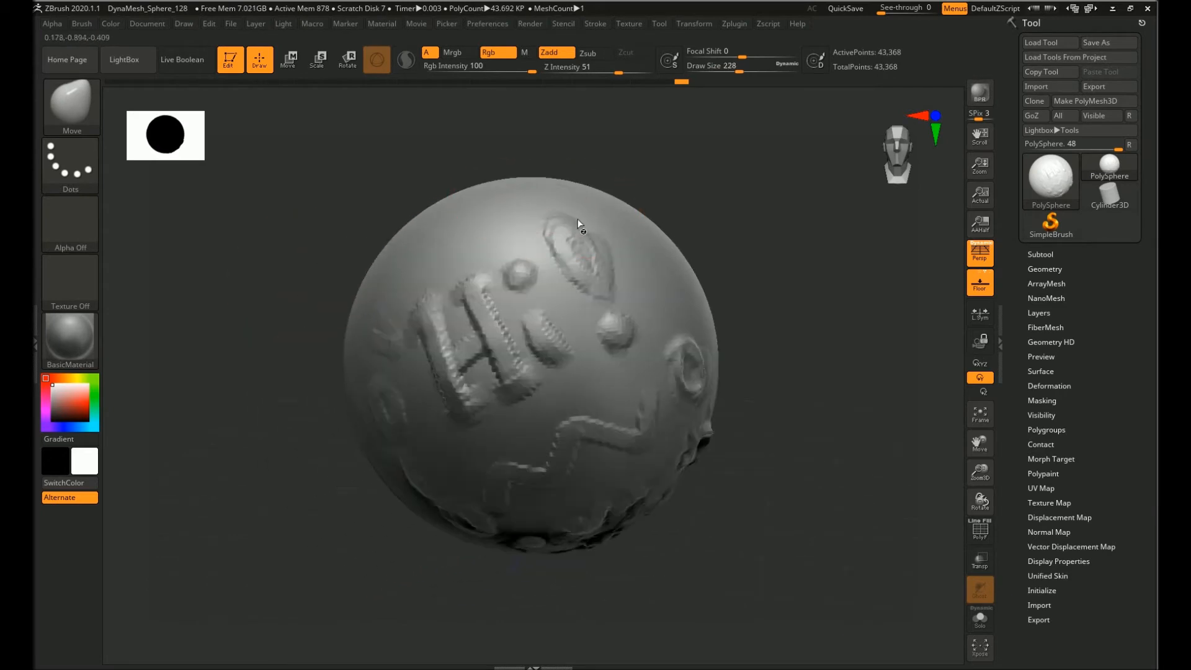
# Pull the sphere into a lopsided egg shape with Move and load the famme6 bust
pyautogui.moveTo(578, 224); pyautogui.dragTo(649, 221)
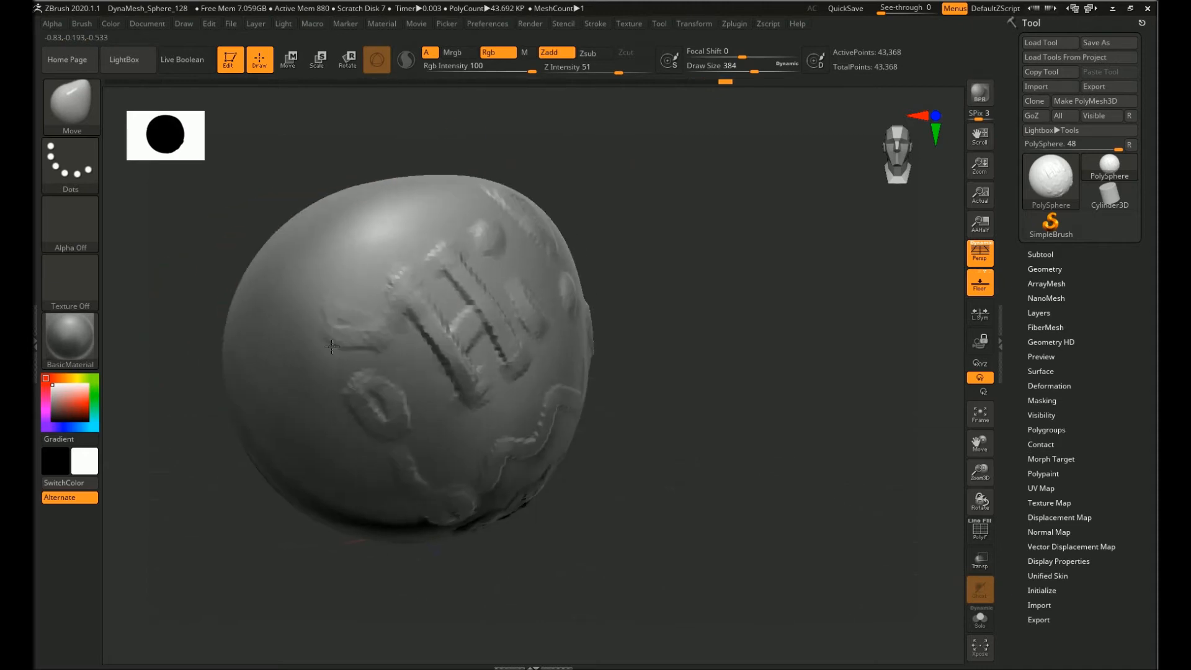
pyautogui.moveTo(331, 346); pyautogui.dragTo(285, 297)
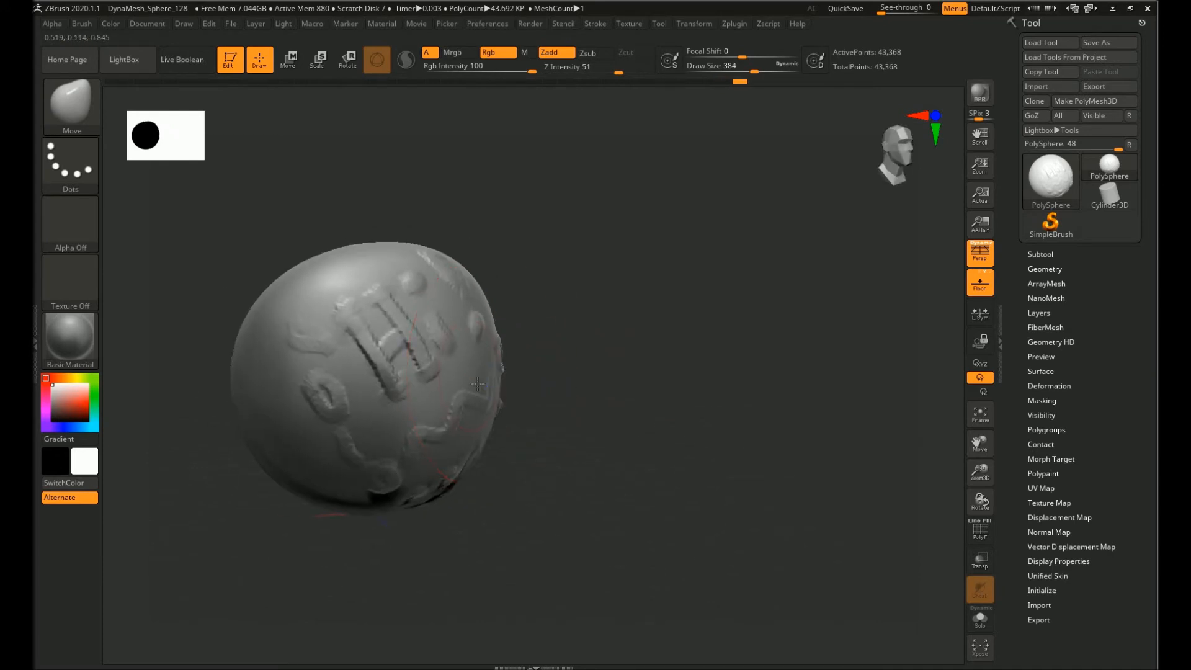
pyautogui.moveTo(478, 383); pyautogui.dragTo(423, 392)
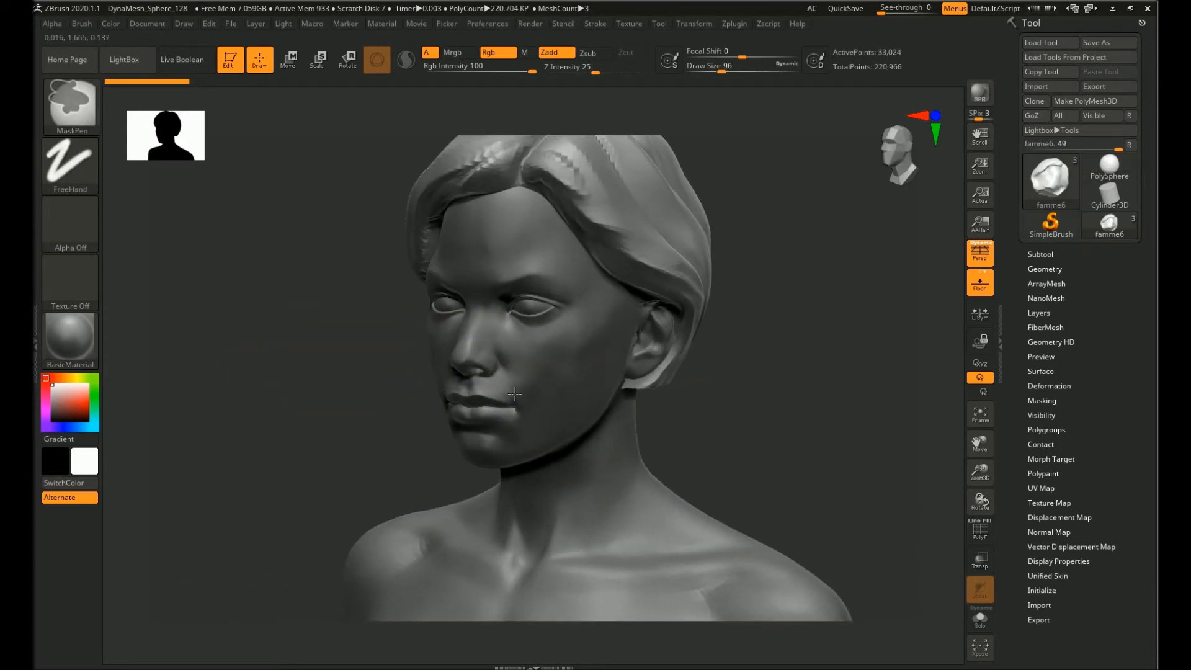
# Orbit and zoom out around the female bust, then dim the main light to about 0.2
pyautogui.moveTo(513, 393); pyautogui.dragTo(539, 425)
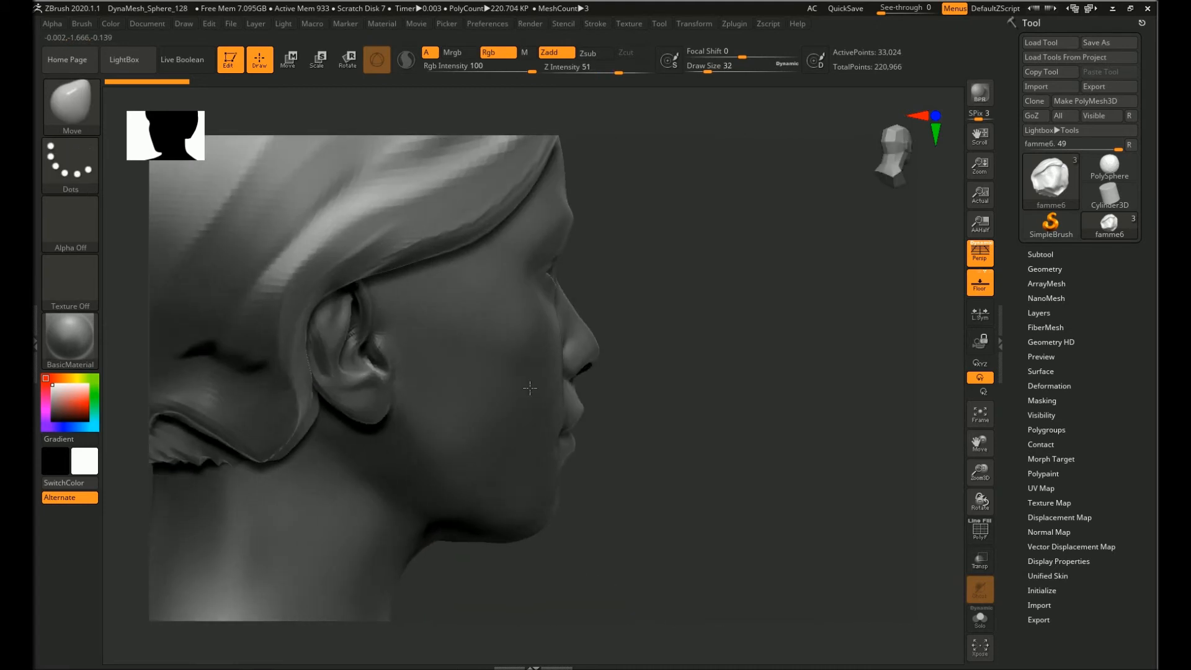
pyautogui.moveTo(531, 387); pyautogui.dragTo(426, 386)
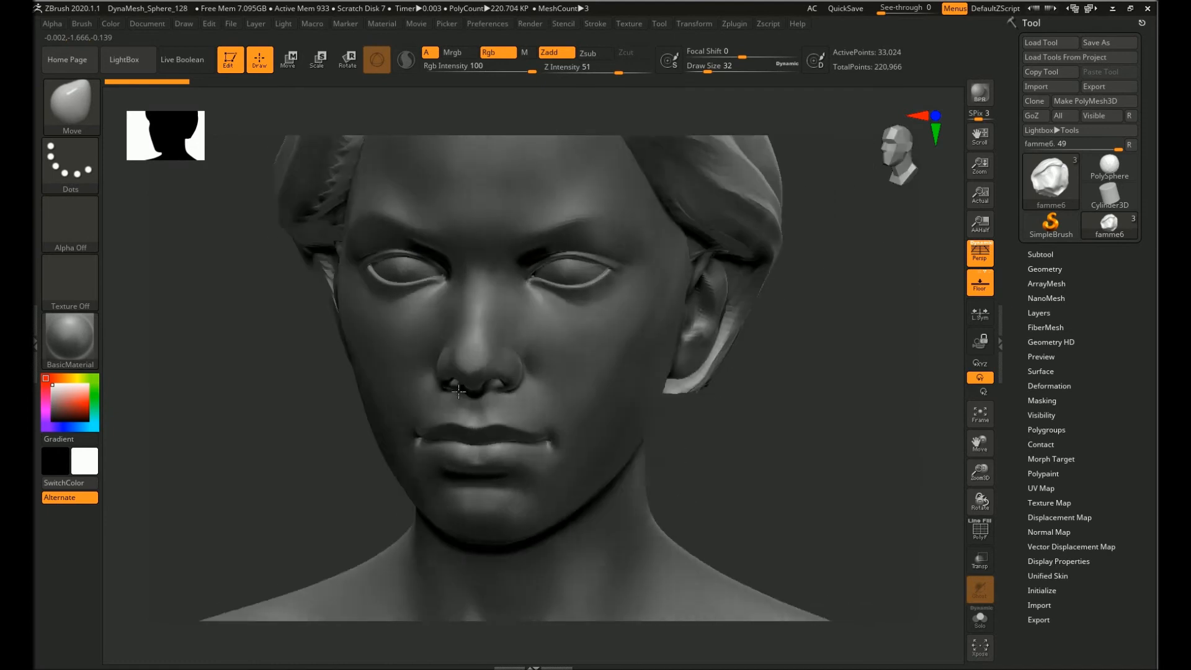
pyautogui.moveTo(456, 391); pyautogui.dragTo(517, 386)
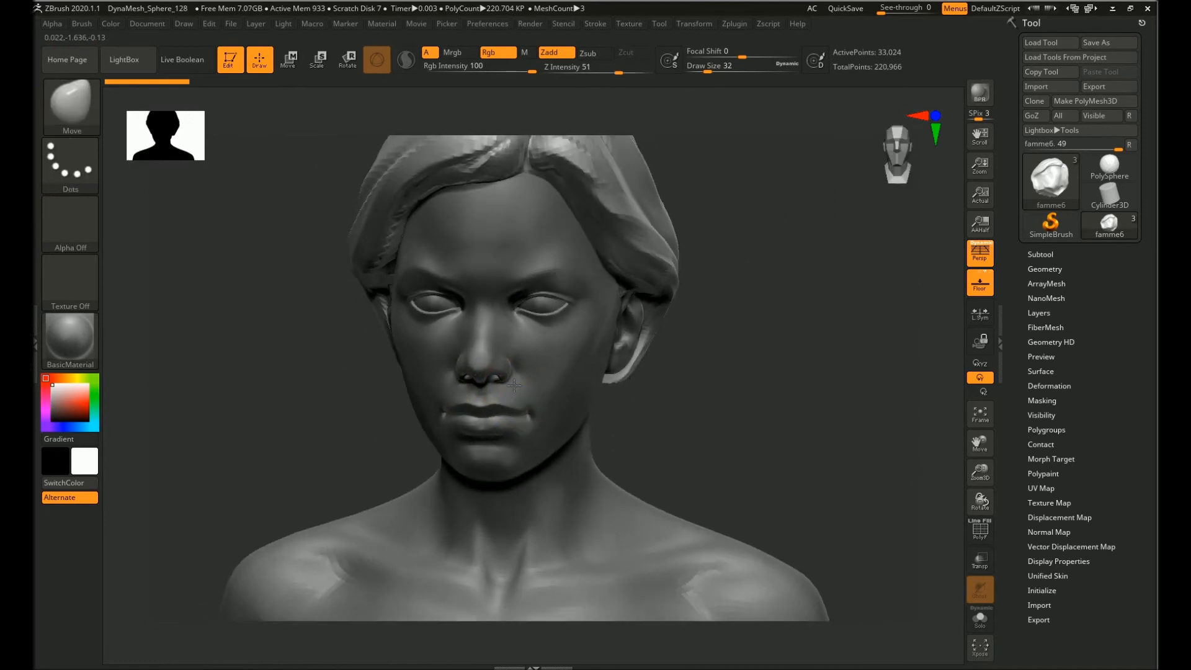
pyautogui.moveTo(514, 386); pyautogui.dragTo(534, 433)
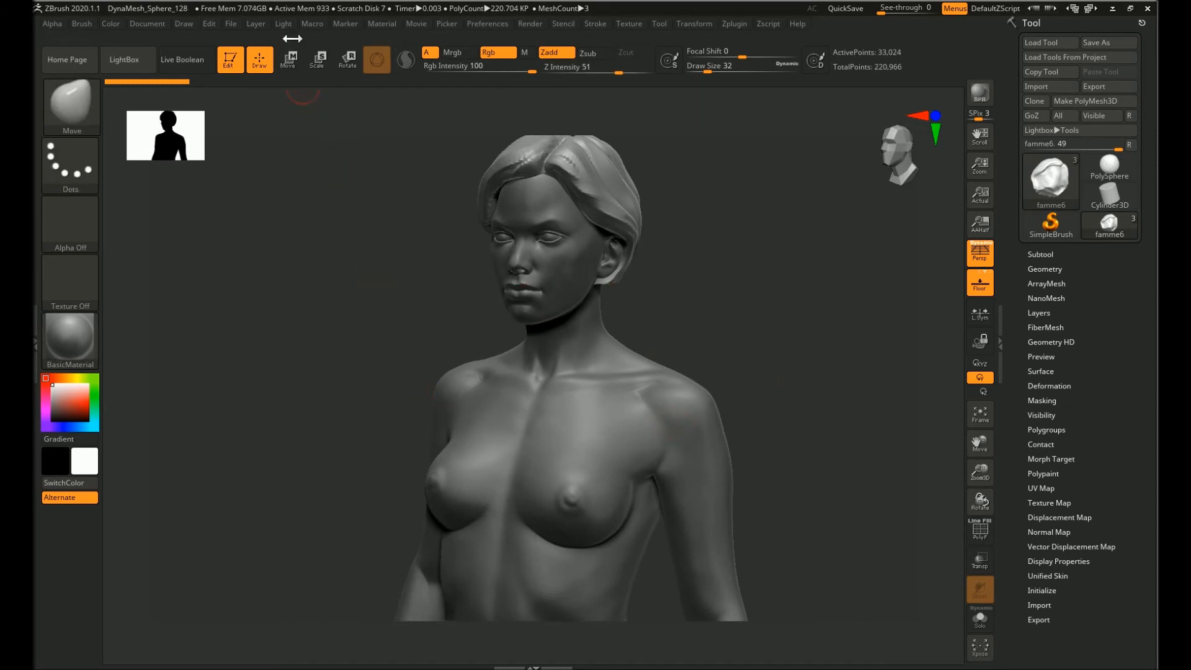
pyautogui.click(283, 24)
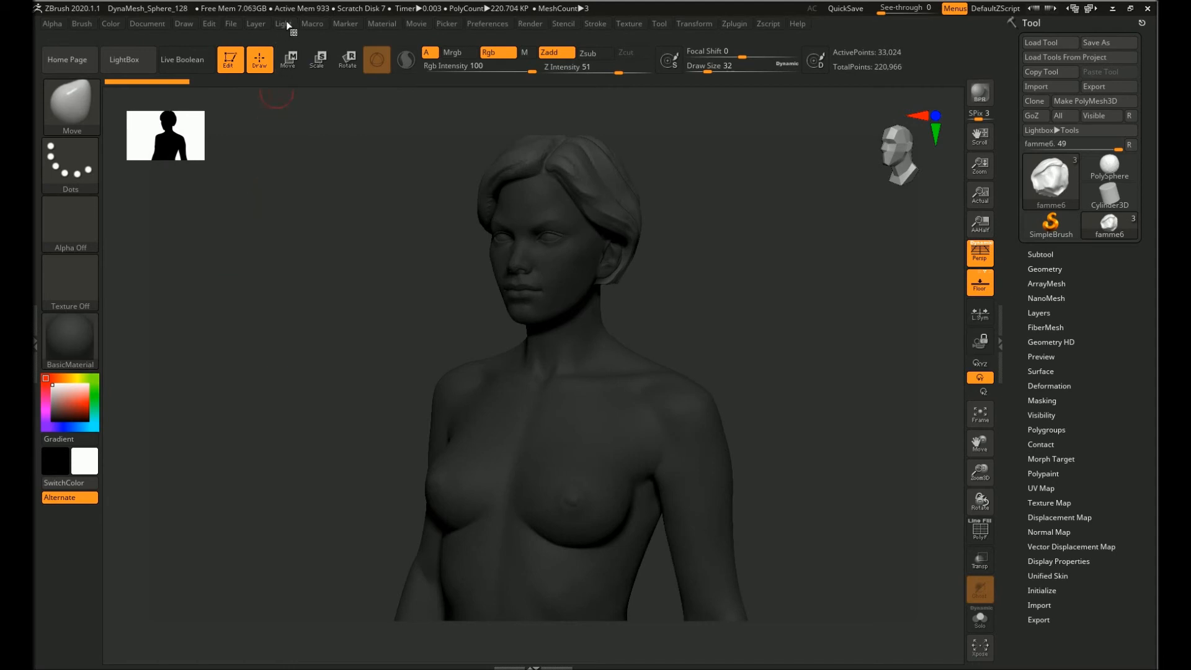
# Raise the Environment Maps Gdi diffuse strength and orbit to check the bust's lighting
pyautogui.click(283, 24)
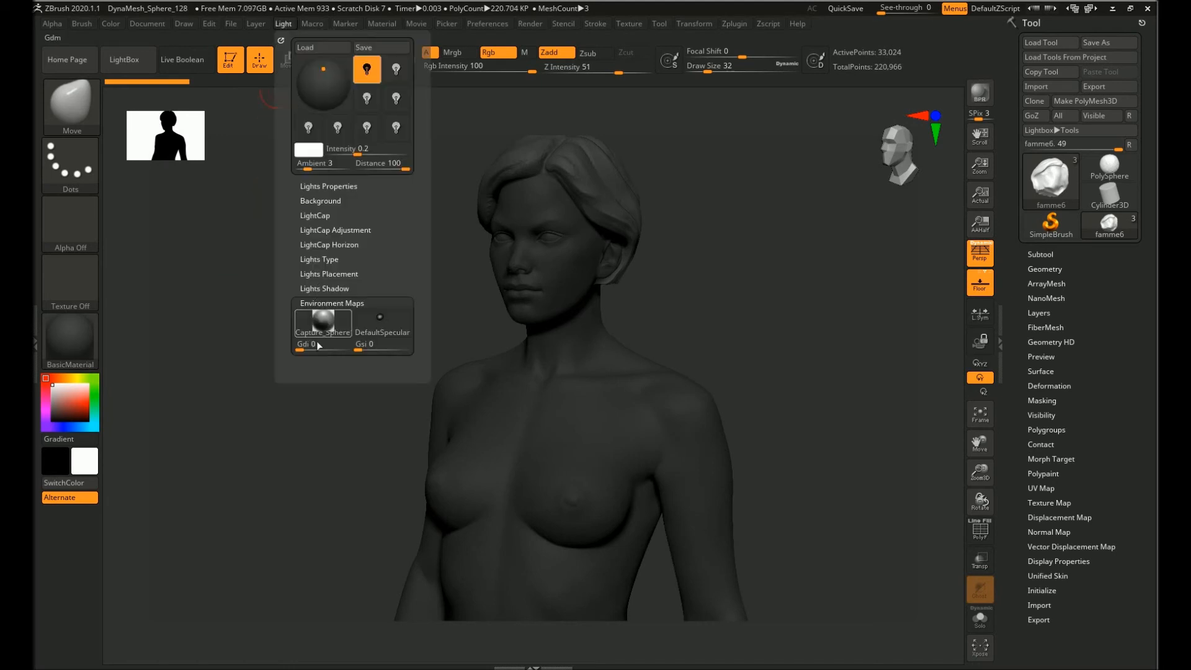
pyautogui.moveTo(304, 344); pyautogui.dragTo(334, 344)
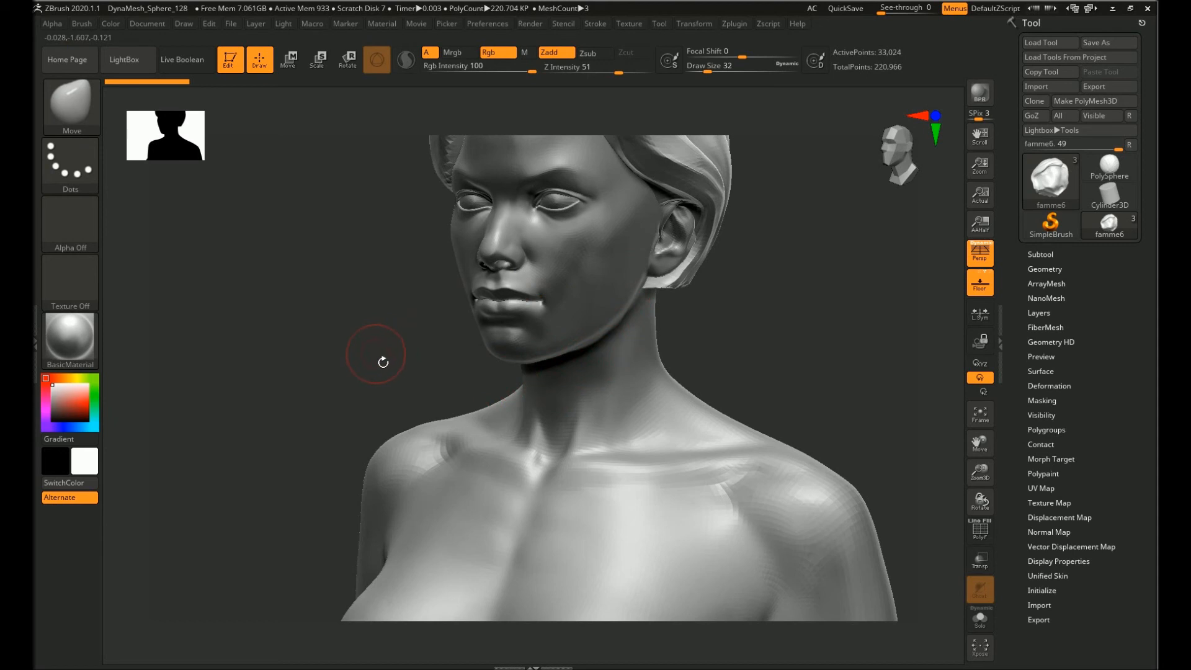
pyautogui.moveTo(382, 361); pyautogui.dragTo(351, 361)
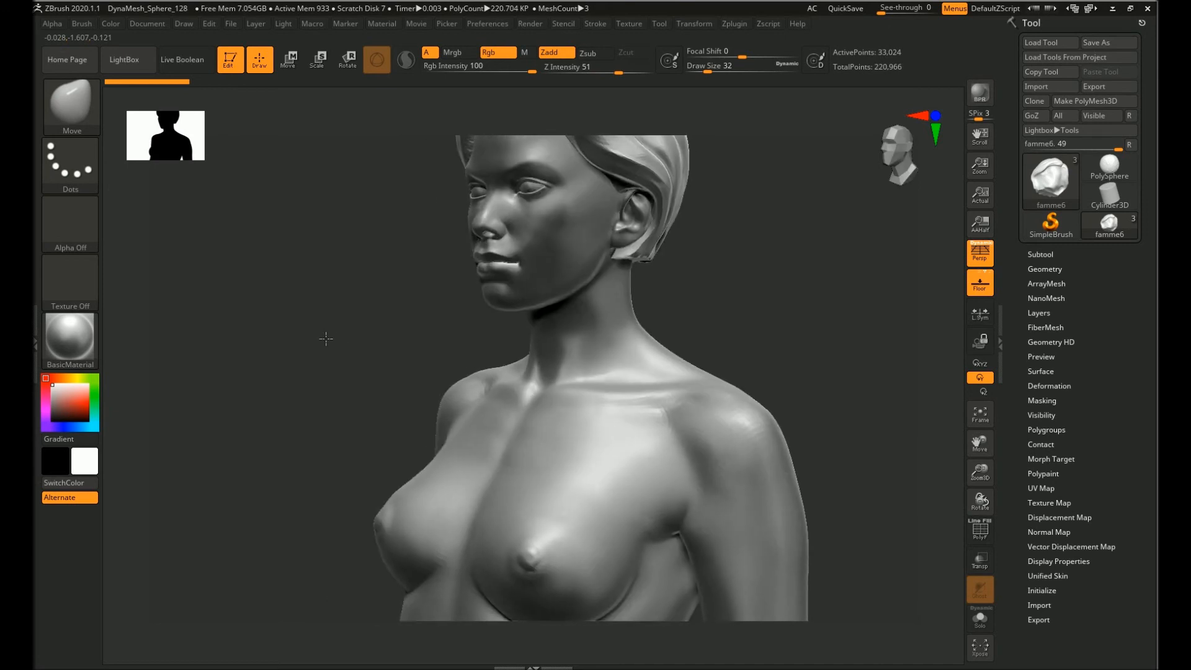
pyautogui.moveTo(325, 339); pyautogui.dragTo(373, 325)
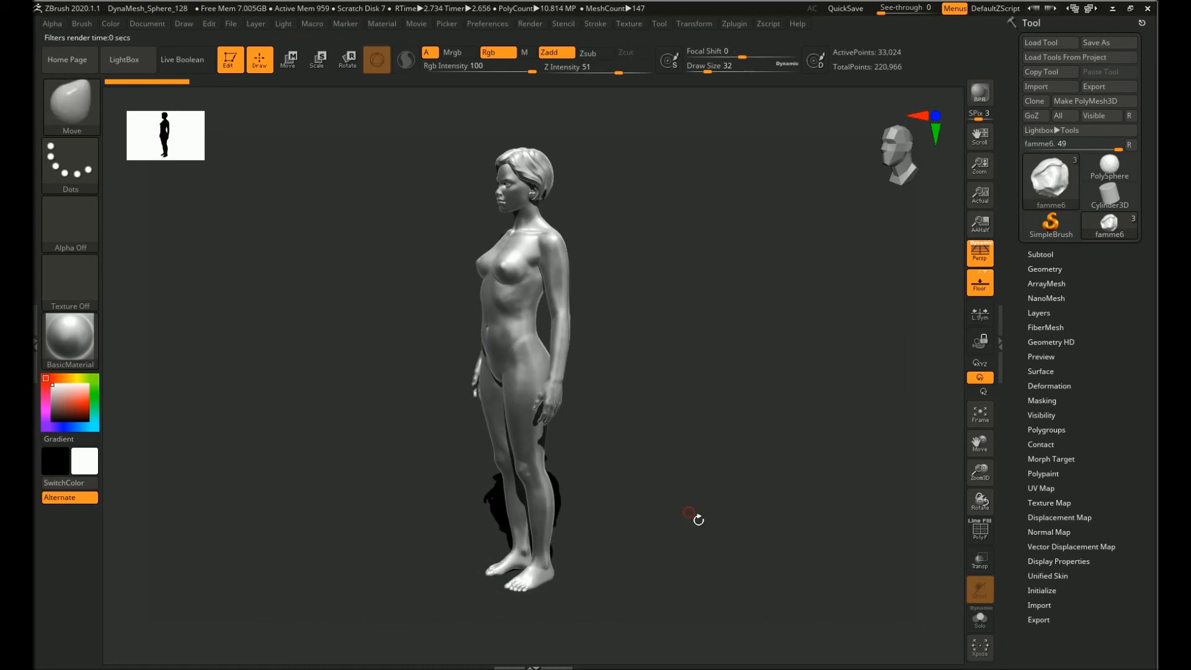
pyautogui.moveTo(626, 417)
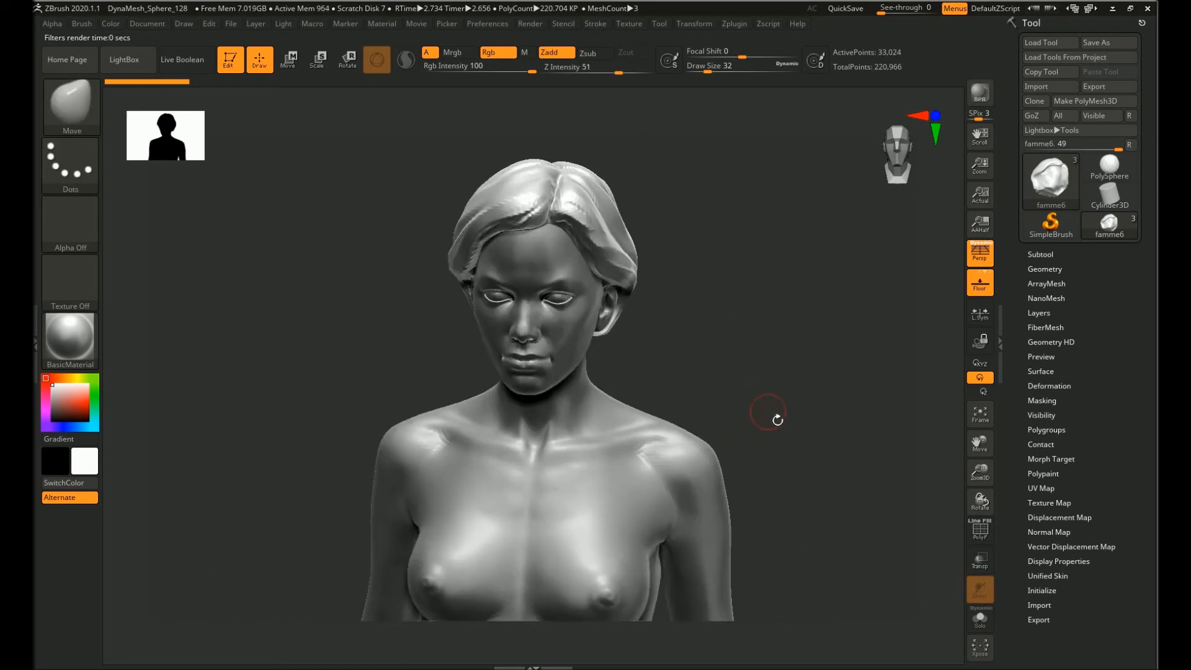
pyautogui.moveTo(767, 418); pyautogui.dragTo(315, 460)
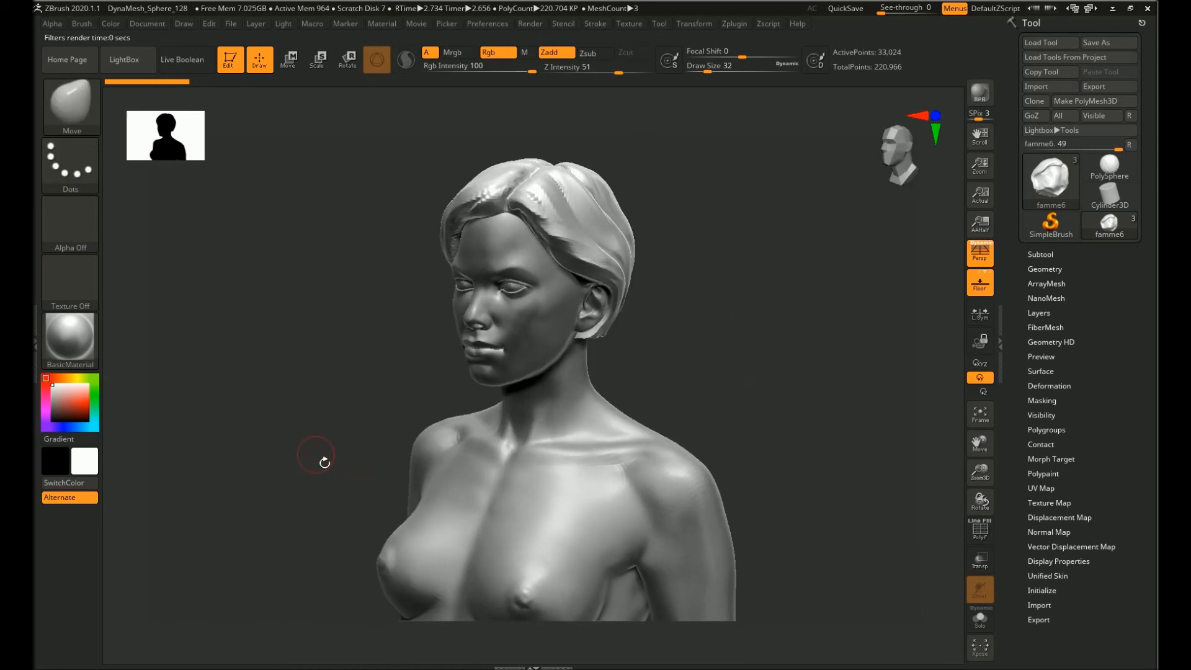
pyautogui.moveTo(318, 456); pyautogui.dragTo(342, 362)
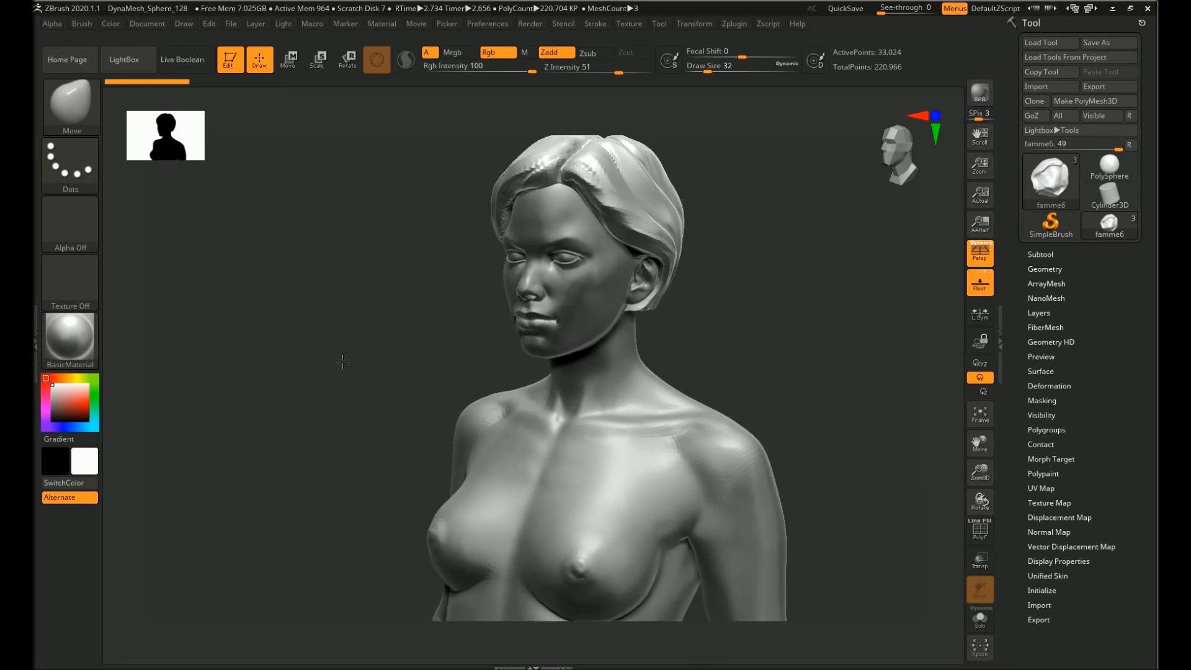